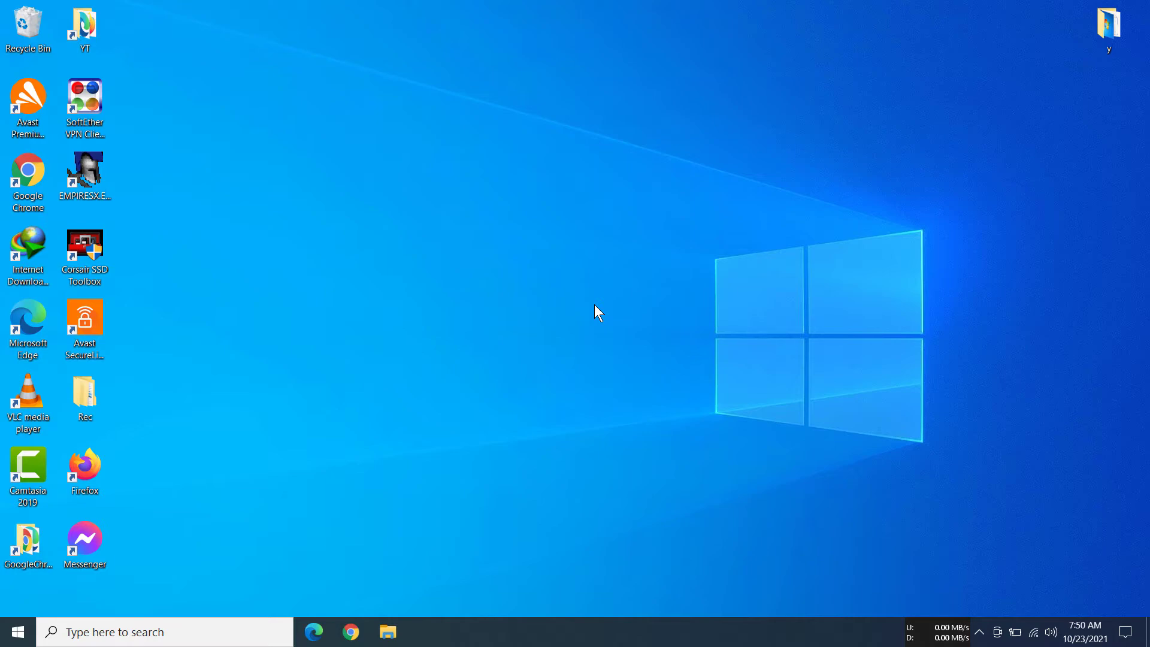
Step: Launch Firefox from its desktop shortcut
double_click(84, 466)
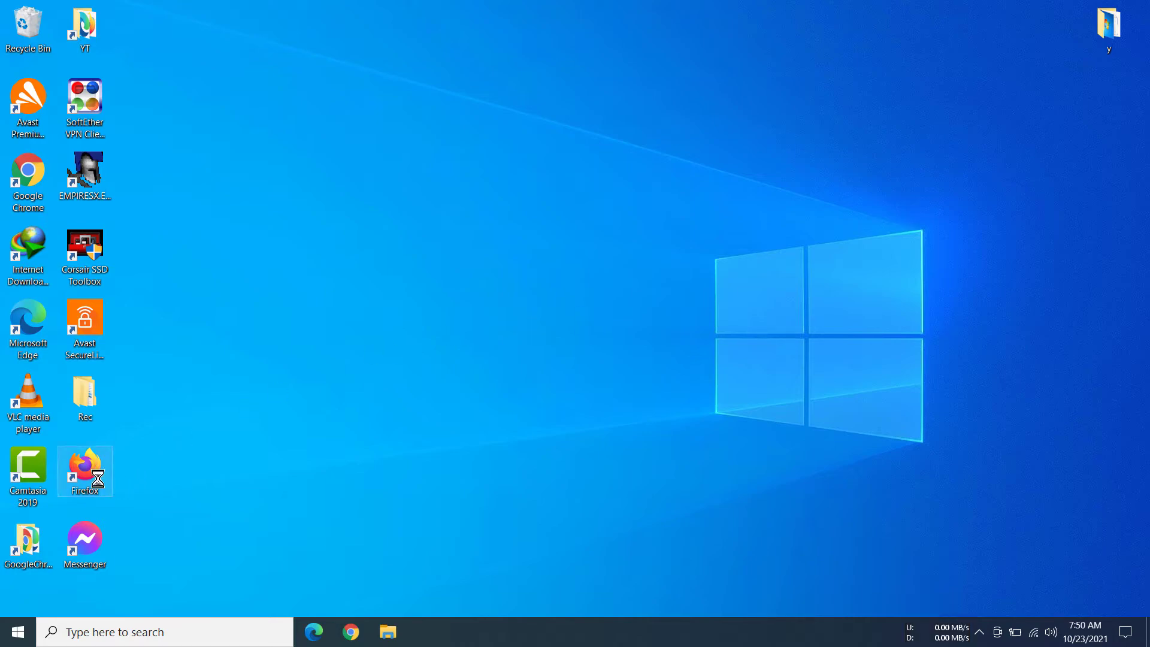
double_click(84, 471)
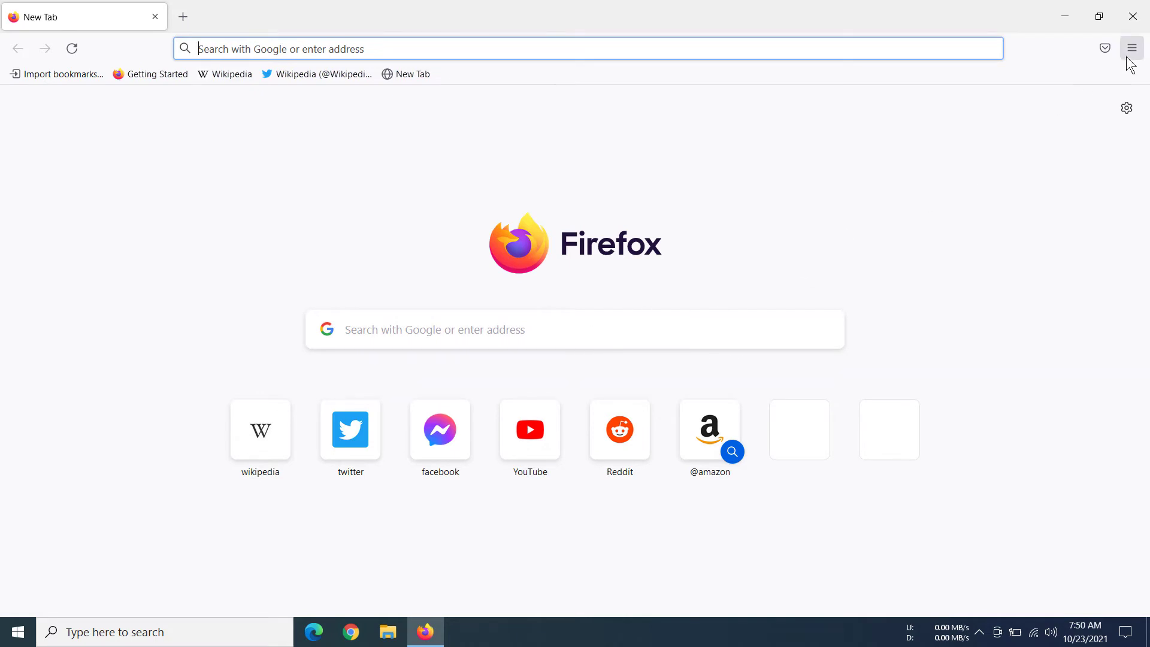
Step: Show the Bookmarks submenu from the main menu, listing Wikipedia and Getting Started
left_click(1132, 48)
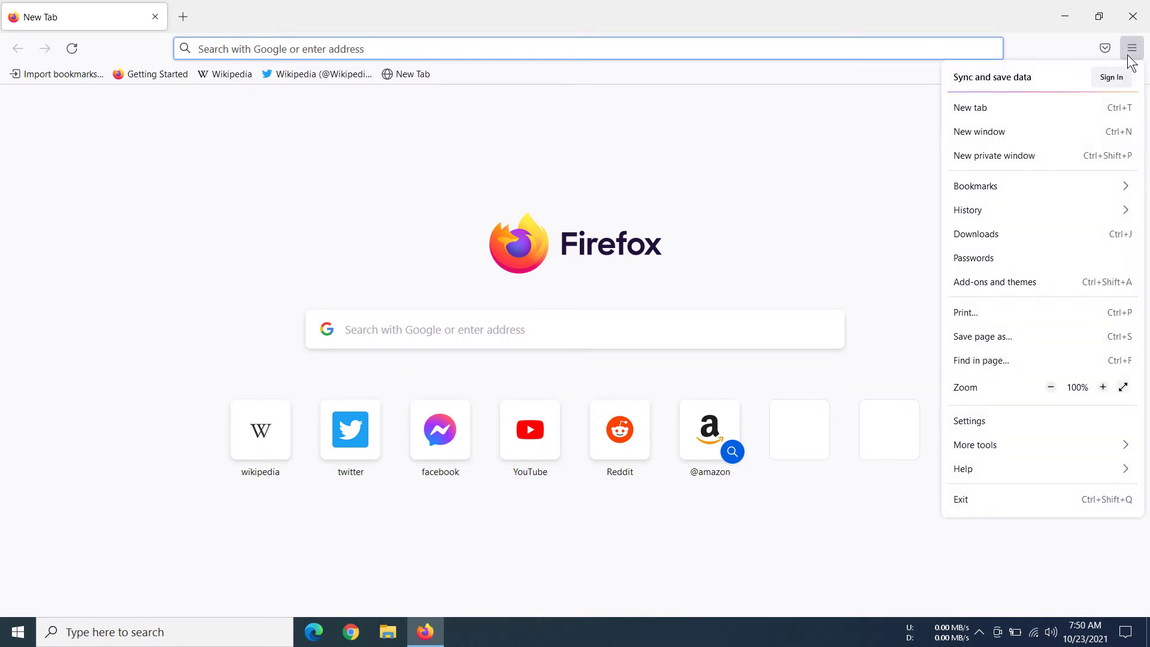
mouse_move(986, 199)
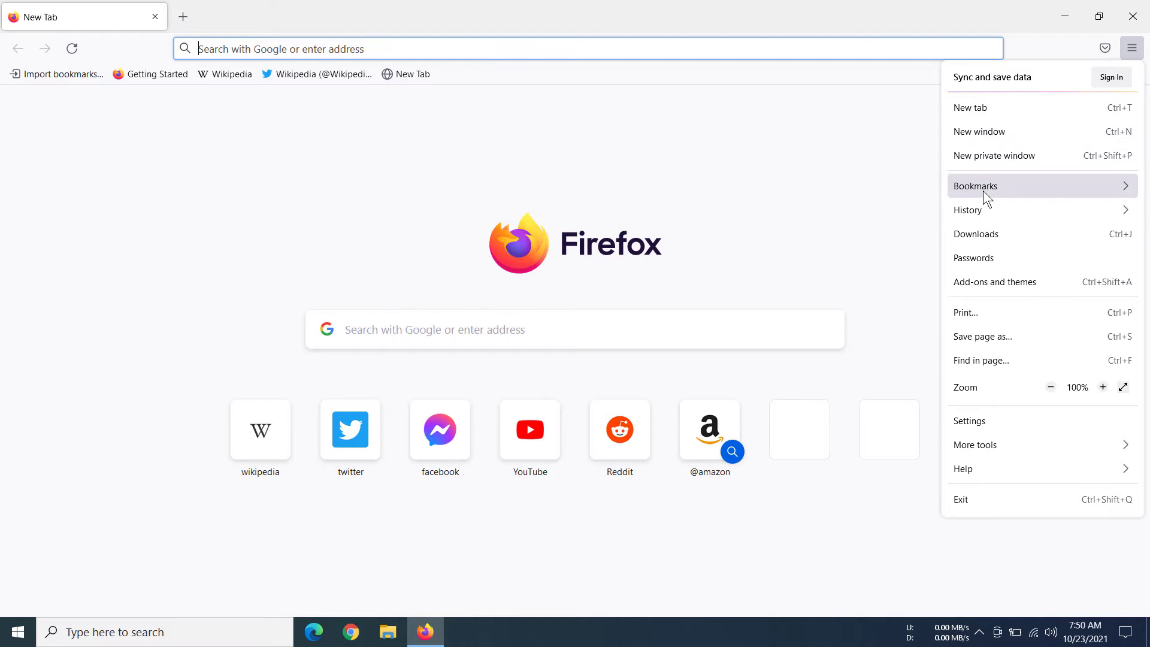
left_click(975, 185)
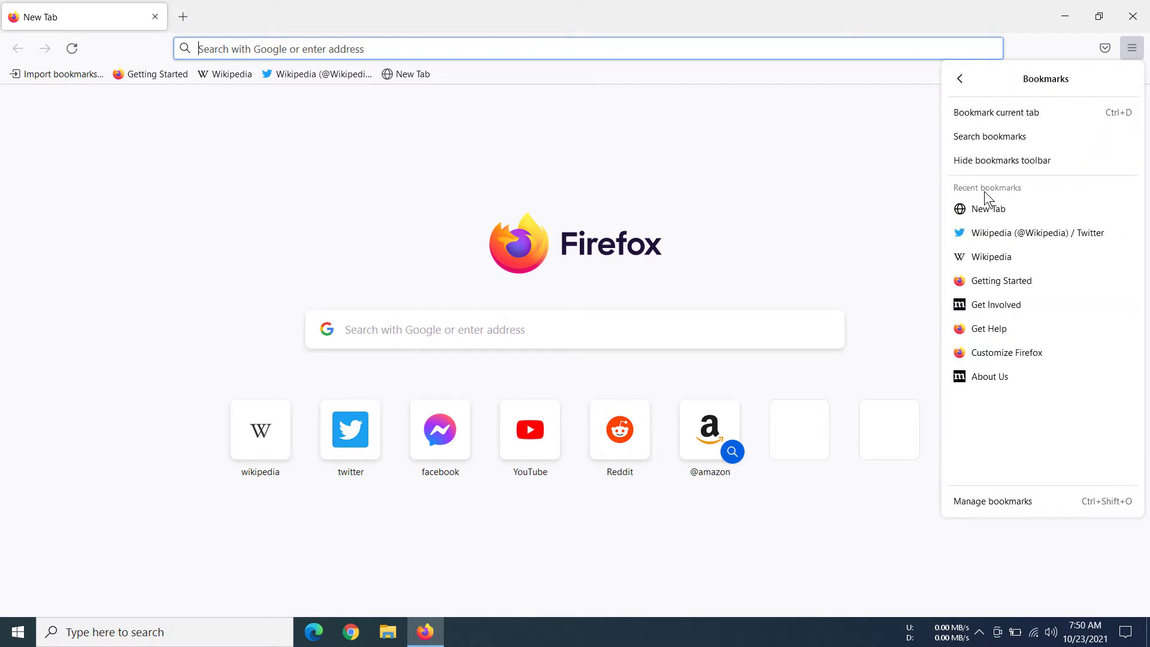
mouse_move(1002, 352)
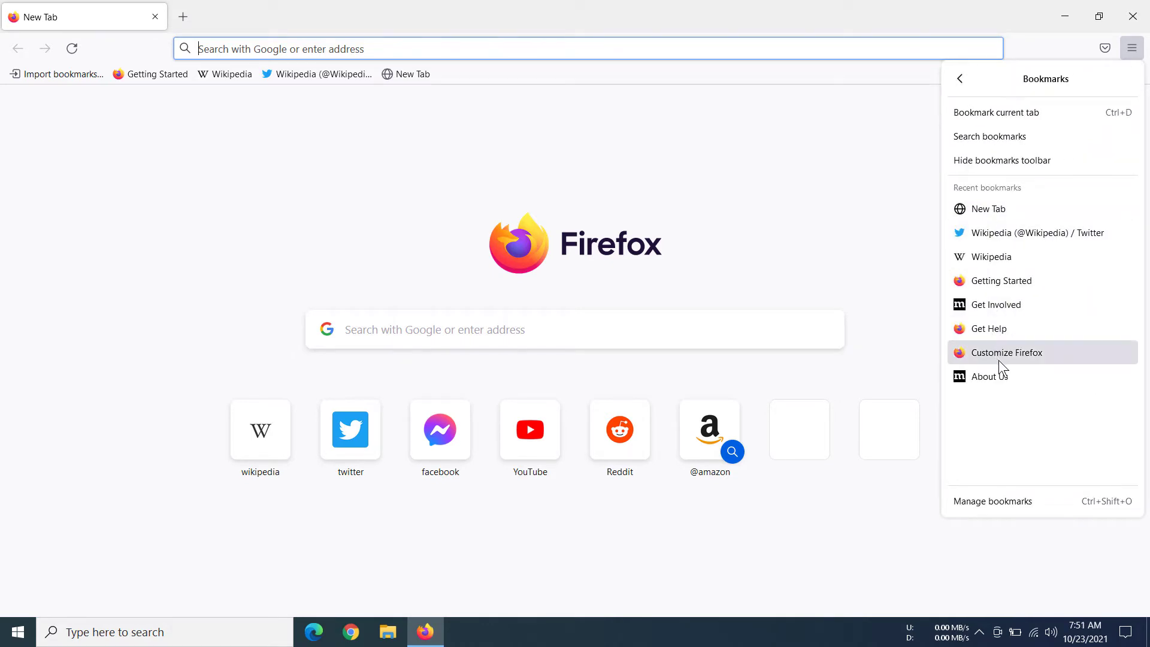
mouse_move(1027, 233)
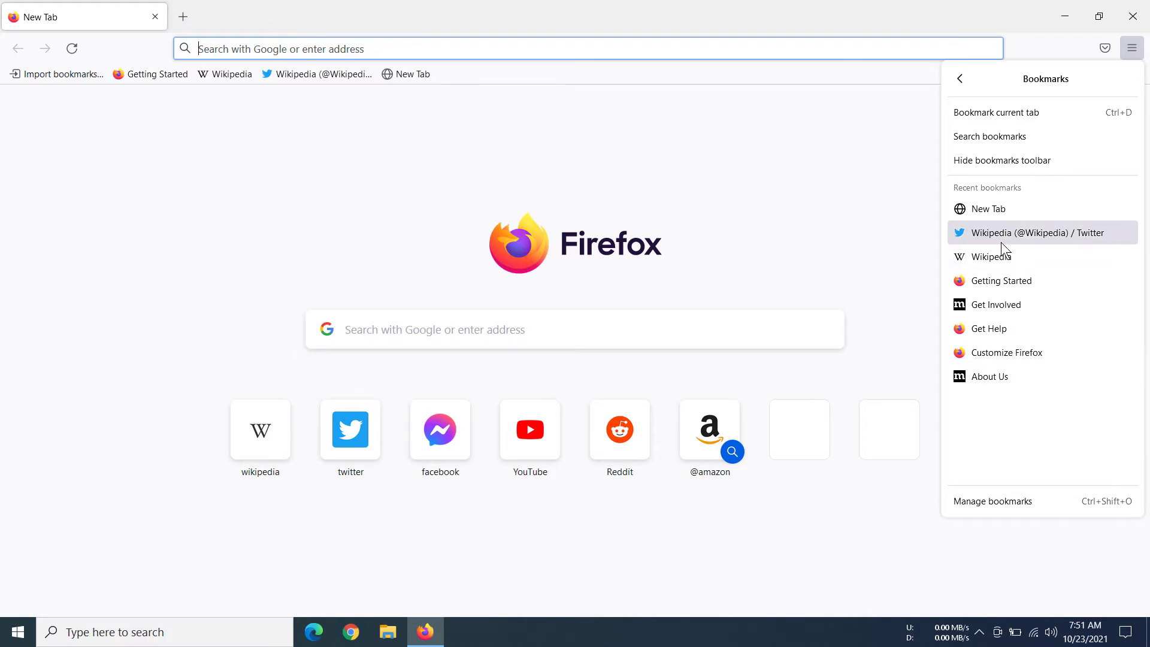
right_click(1037, 232)
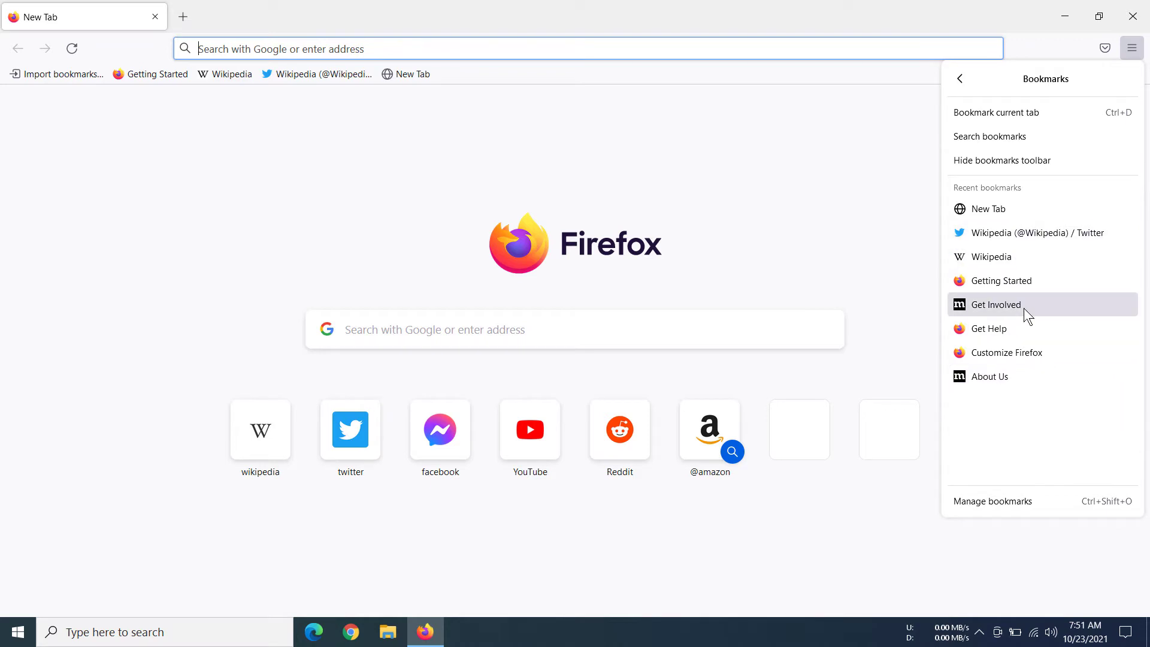
mouse_move(1040, 374)
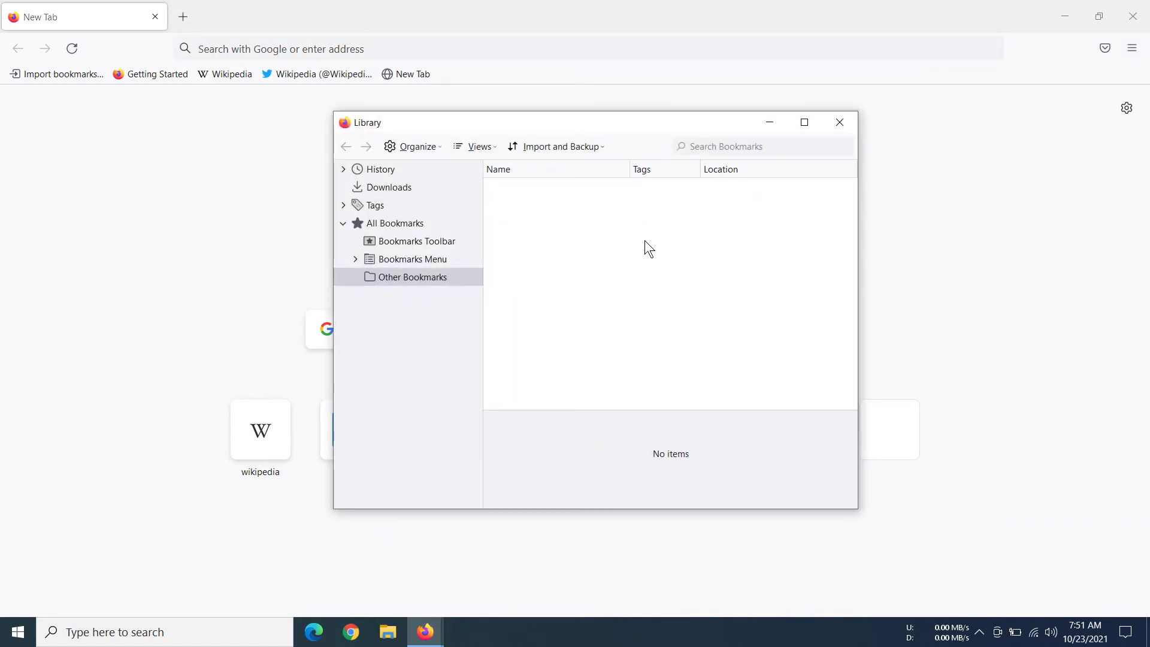
Step: Delete the Wikipedia bookmark from the Bookmarks Toolbar folder and close the Library window
left_click(417, 241)
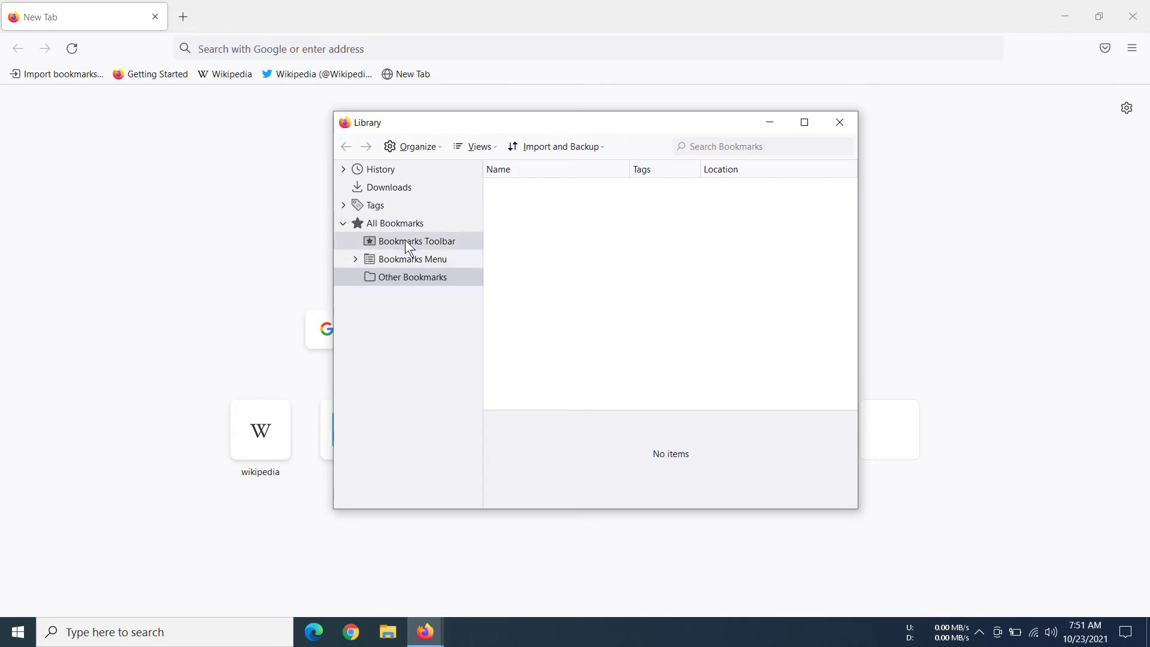
left_click(417, 241)
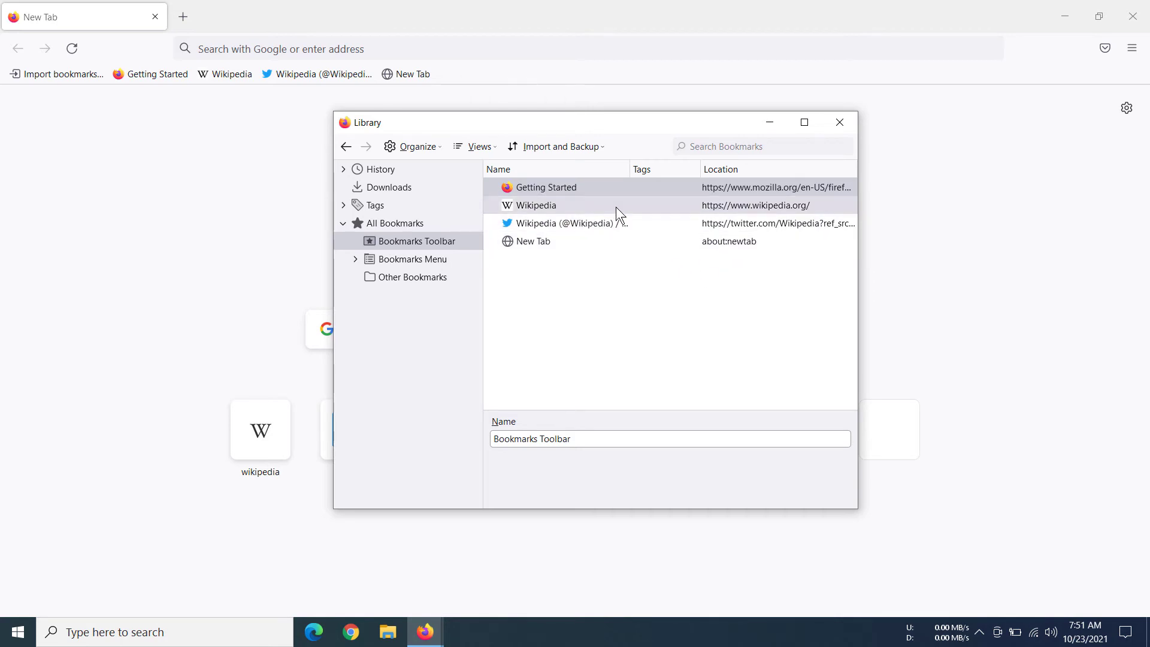
right_click(535, 205)
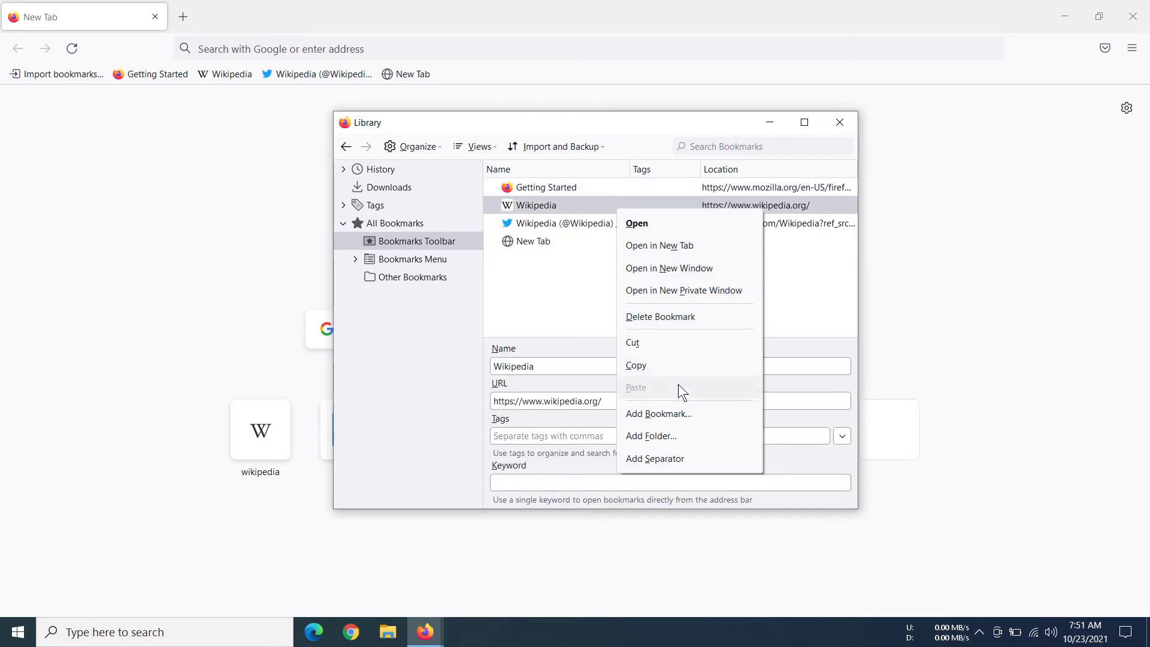
left_click(659, 316)
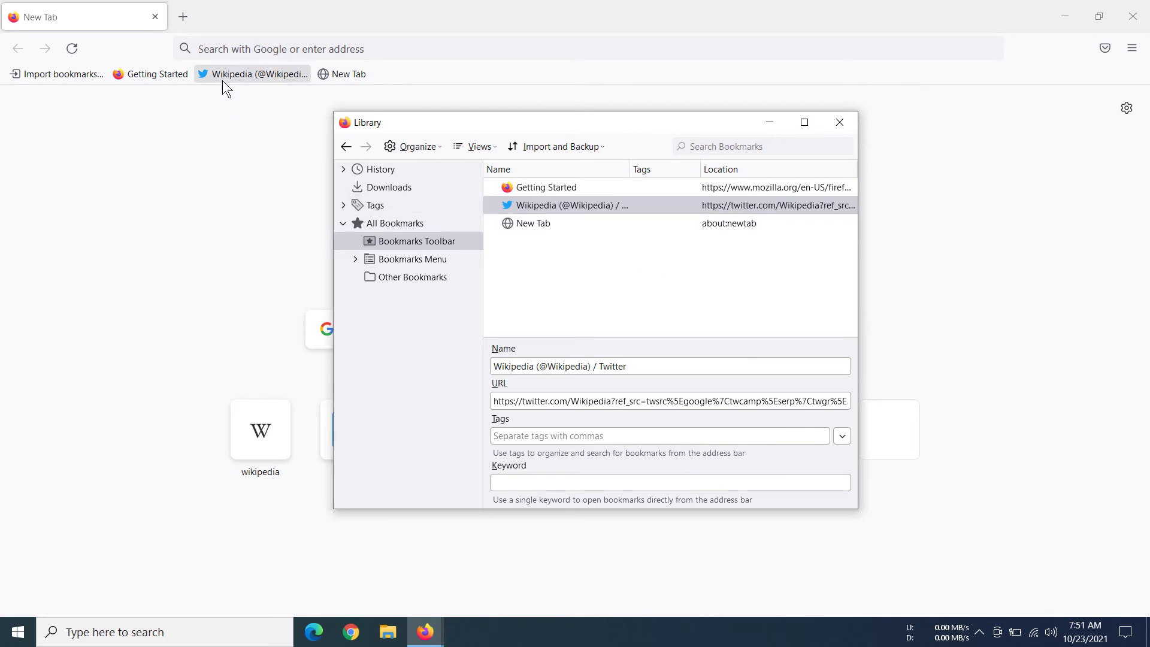
left_click(839, 122)
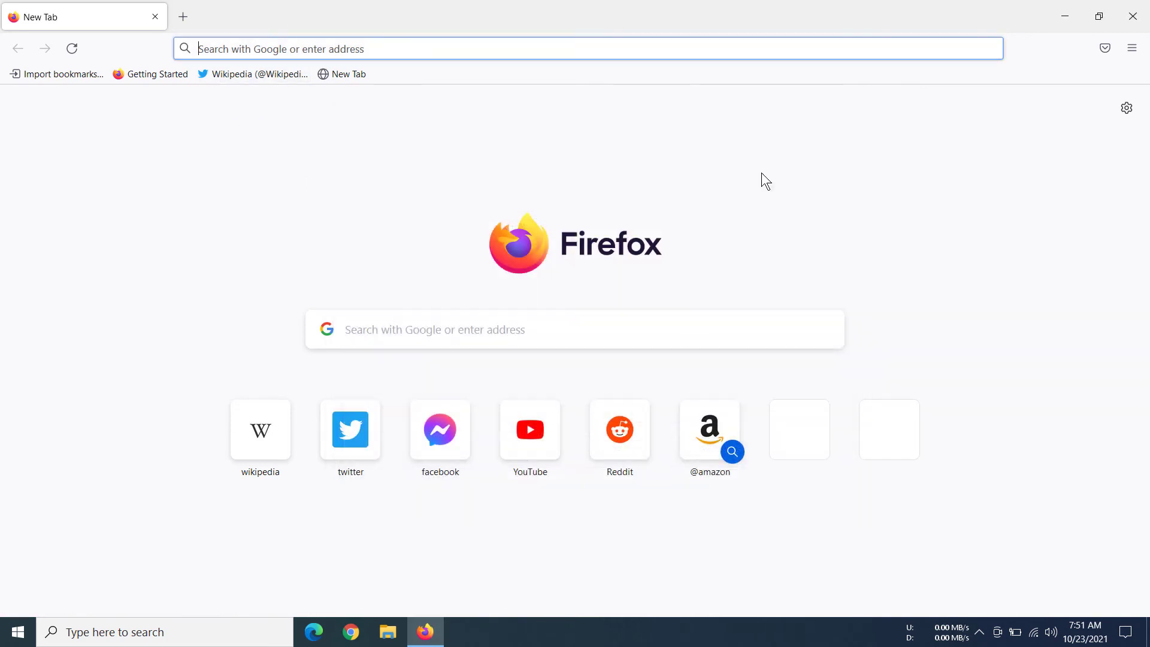